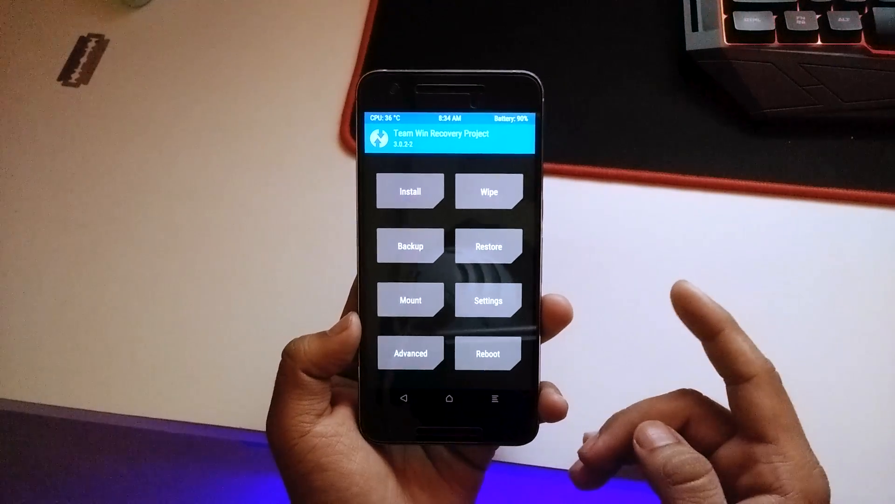
- Mark Dalvik/ART cache, system, data and cache in Advanced Wipe and swipe to wipe
click(409, 246)
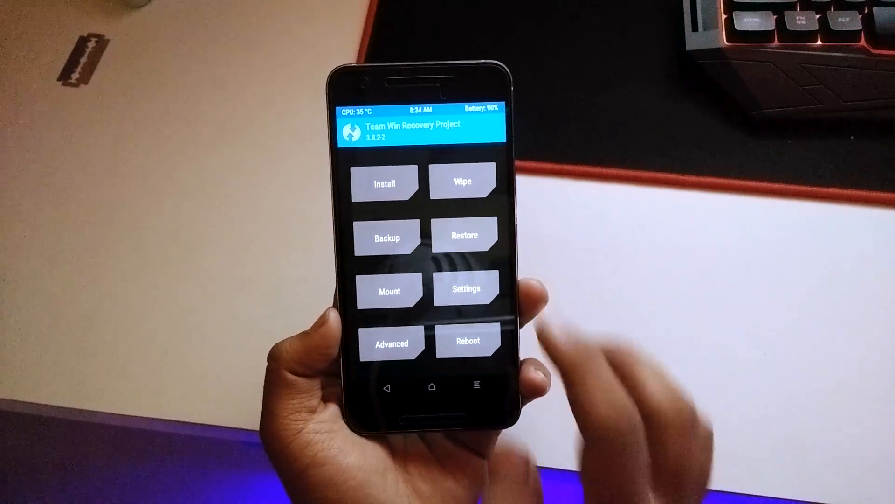
click(462, 183)
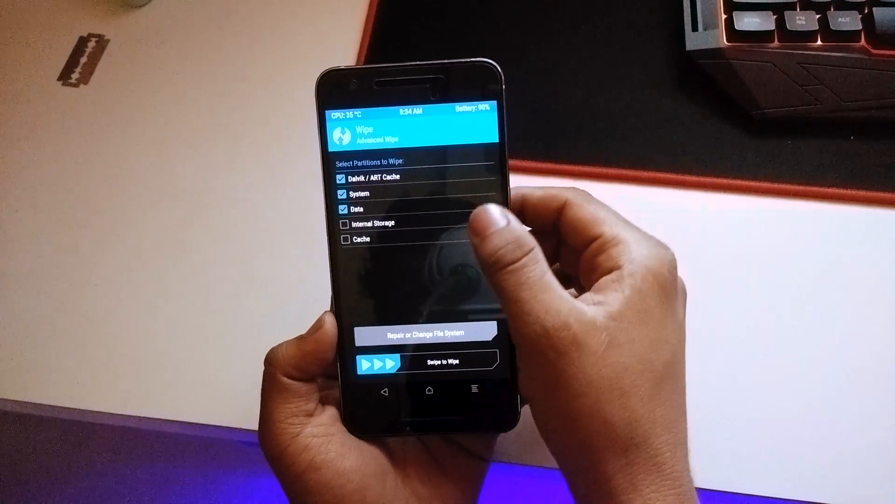
click(346, 239)
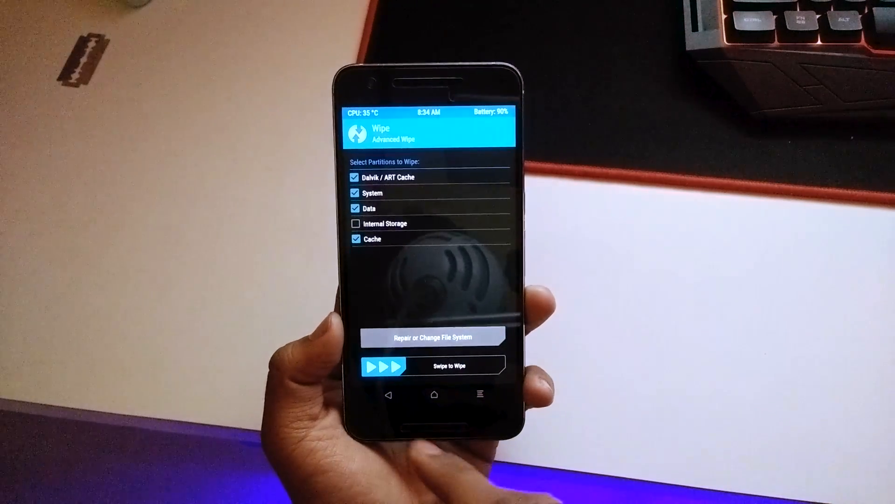
drag(382, 366, 485, 366)
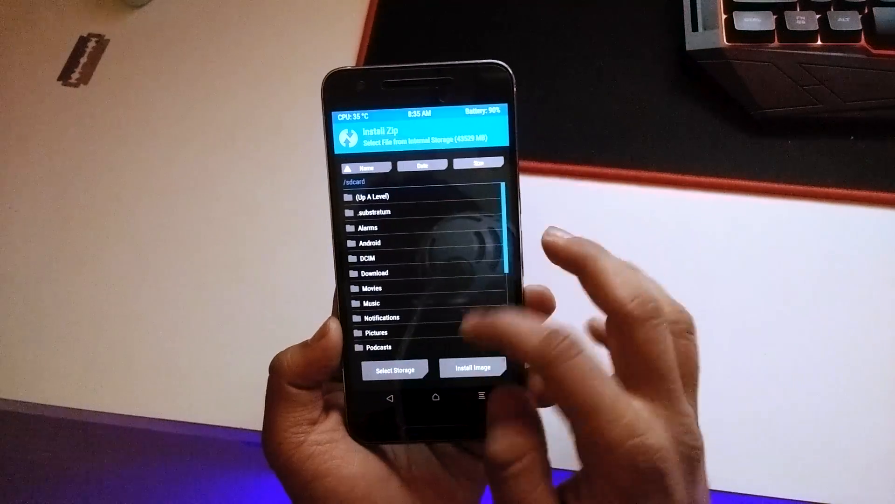
- Locate and flash the MegaPixel ROM zip from /sdcard until the log reports Successful
scroll(down, 3)
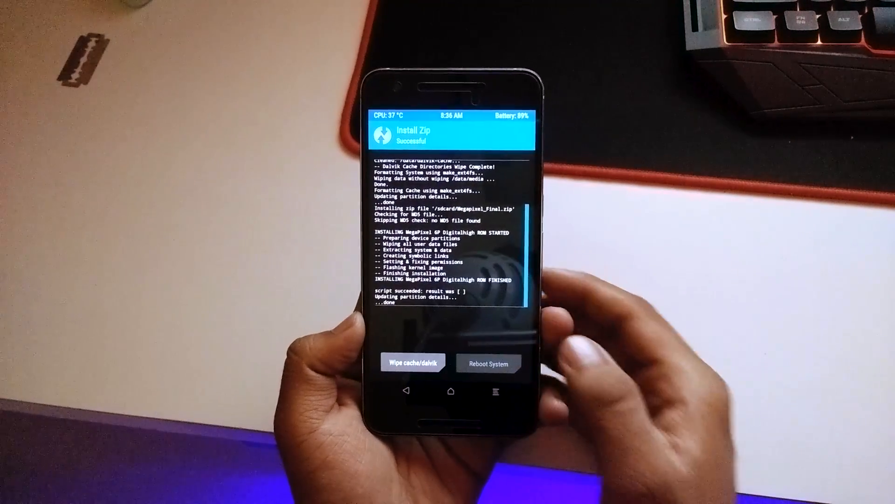
click(488, 364)
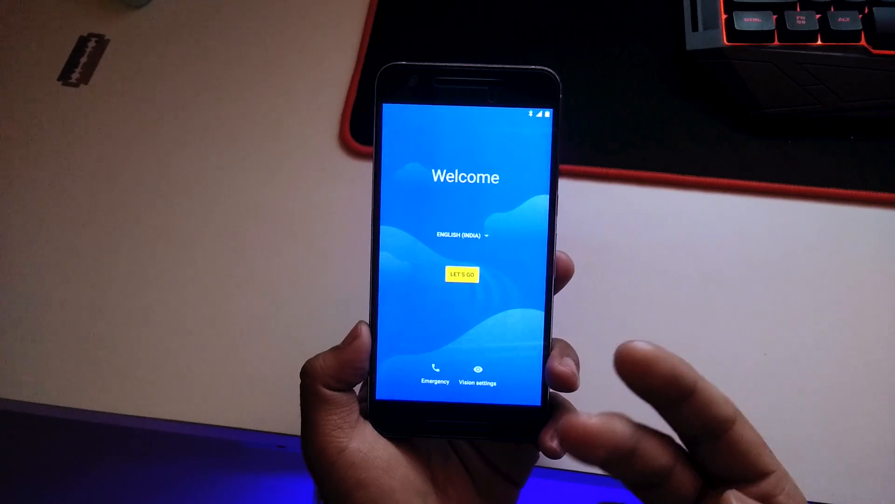
- Finish the first-boot setup wizard and reach the Pixel launcher home screen
click(462, 274)
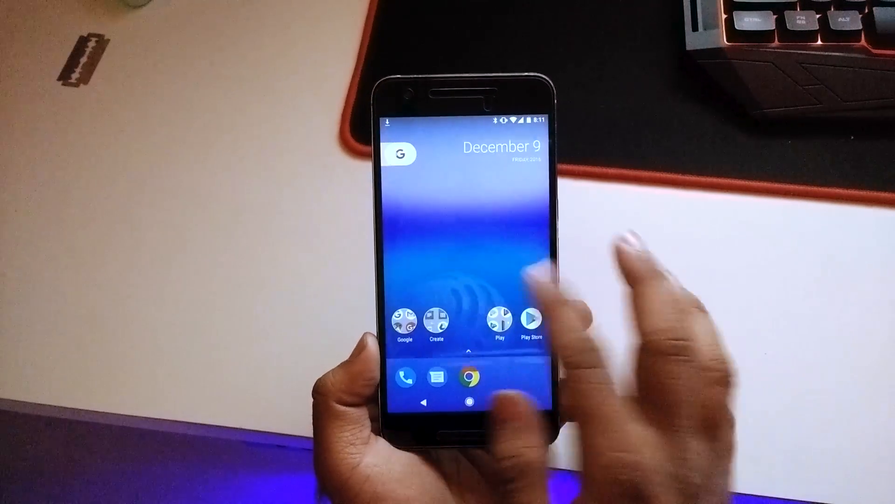
click(403, 154)
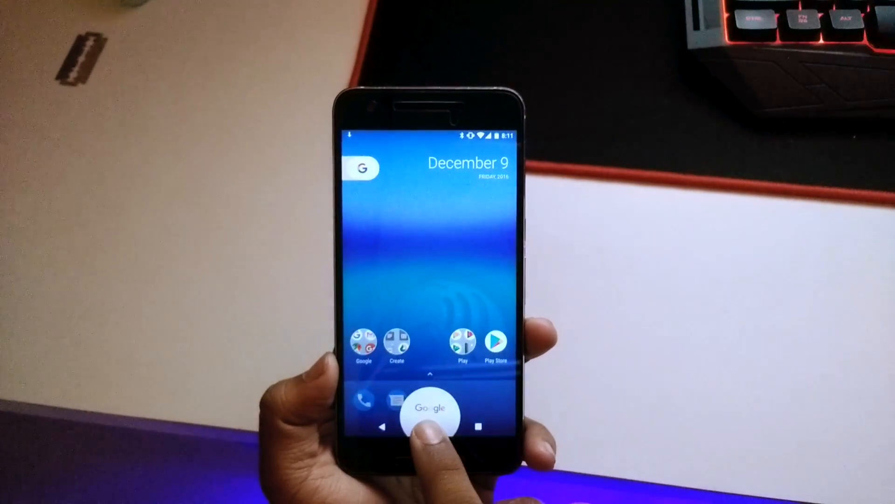
- Ask Google Assistant 'What can you do?', view its suggestion cards, then return home
click(431, 428)
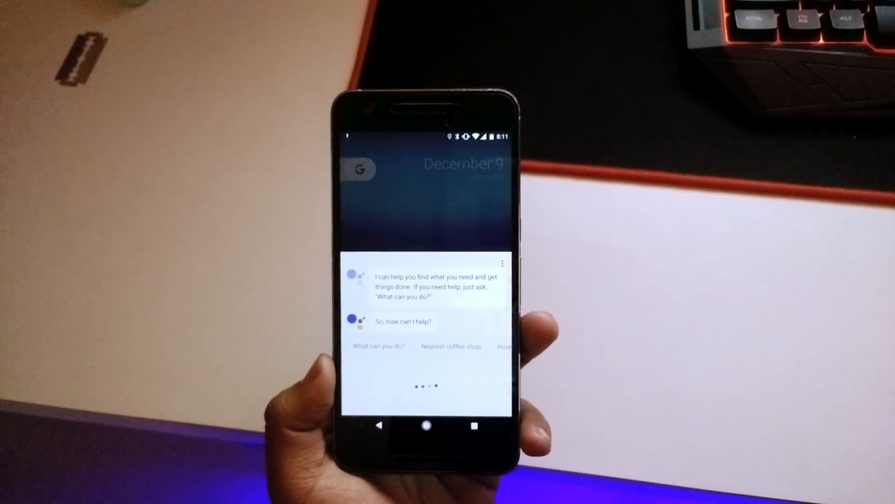
click(378, 345)
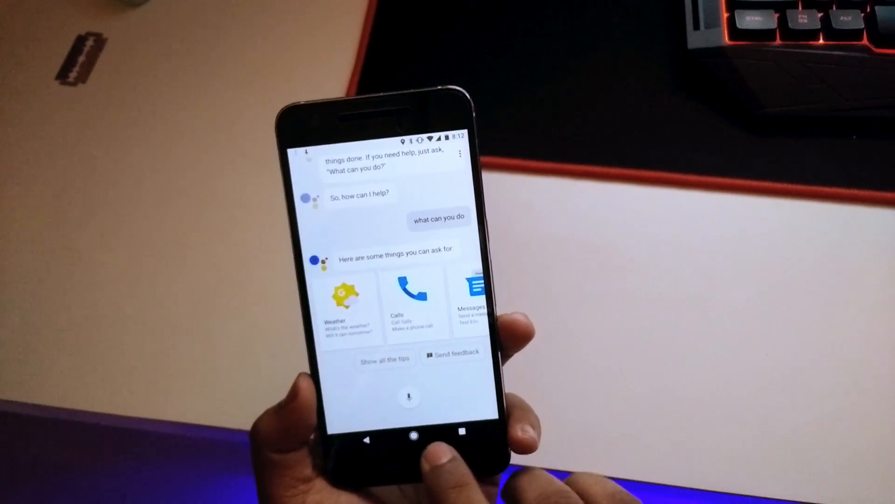
click(413, 437)
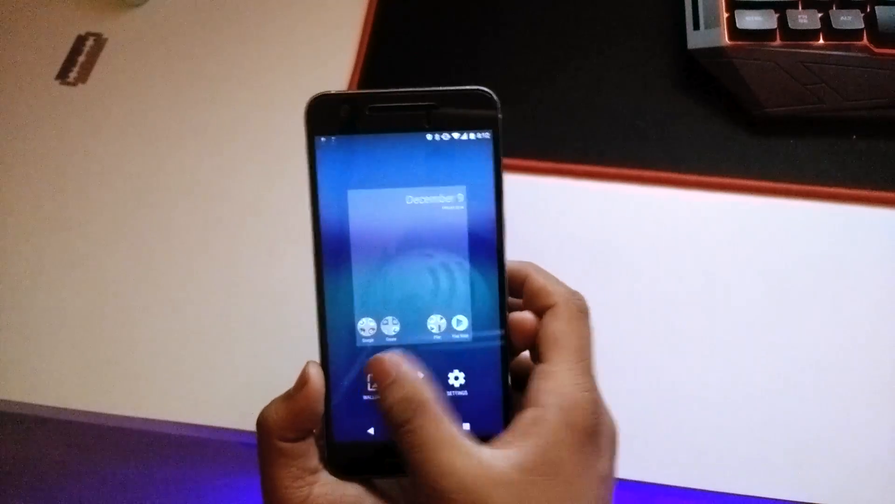
- Browse the New elements and Live earth wallpaper collections in the Wallpapers picker
click(370, 383)
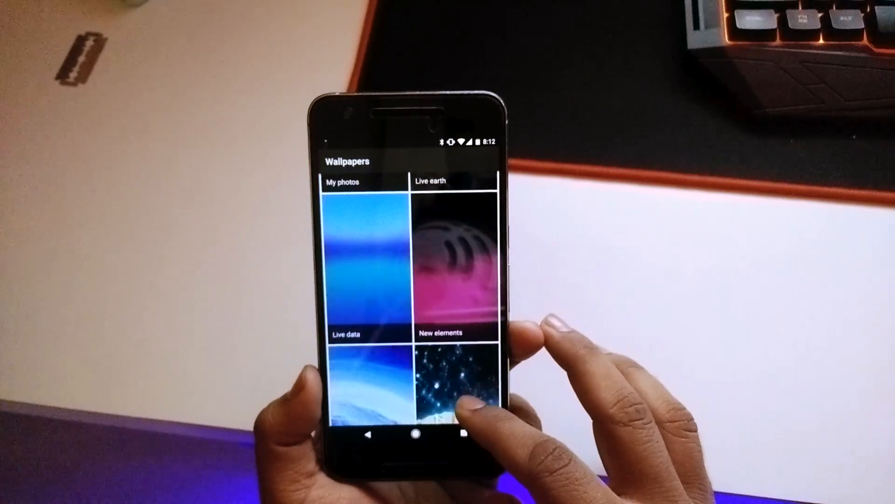
click(451, 371)
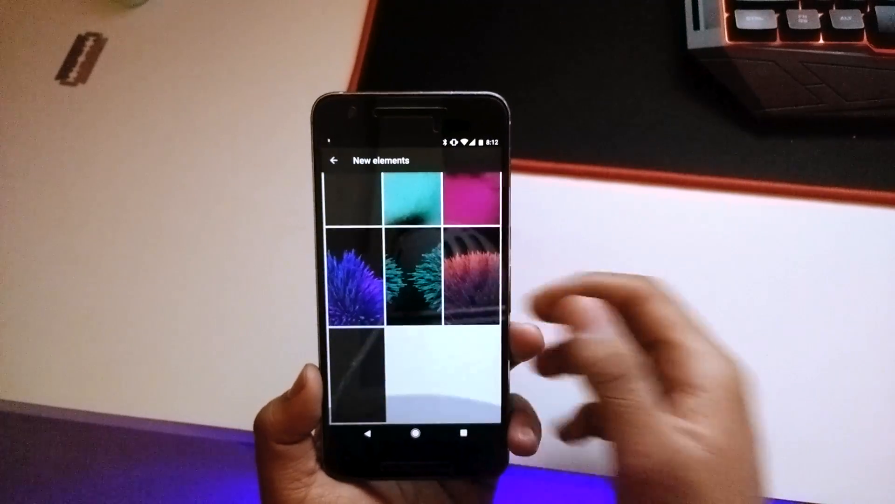
click(334, 160)
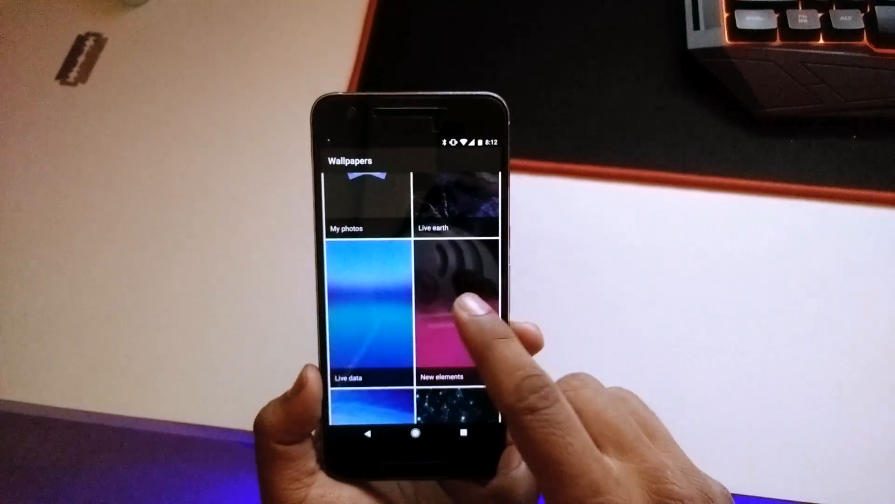
click(456, 206)
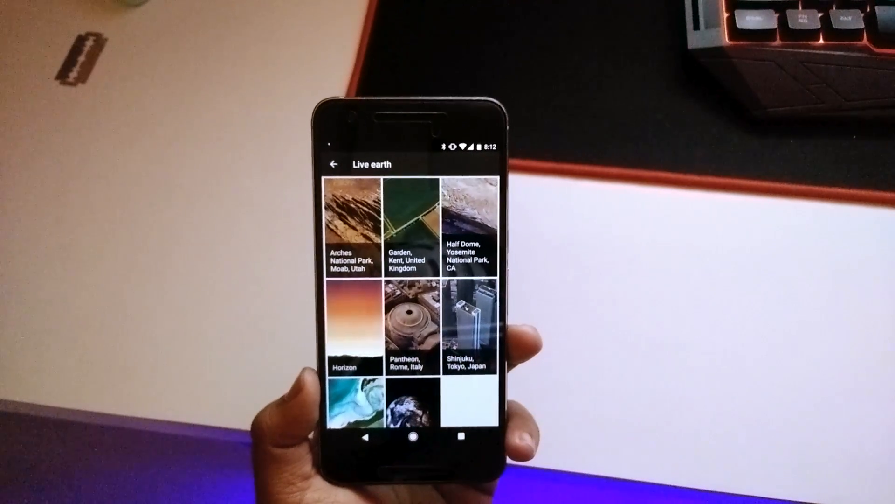
click(415, 437)
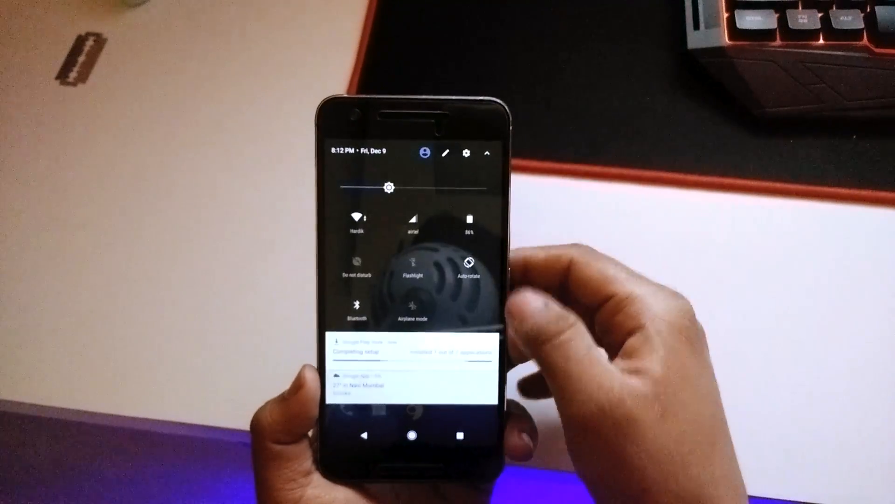
- Check the Phone status page listing the model as Pixel XL, then return to the full Settings list
click(466, 154)
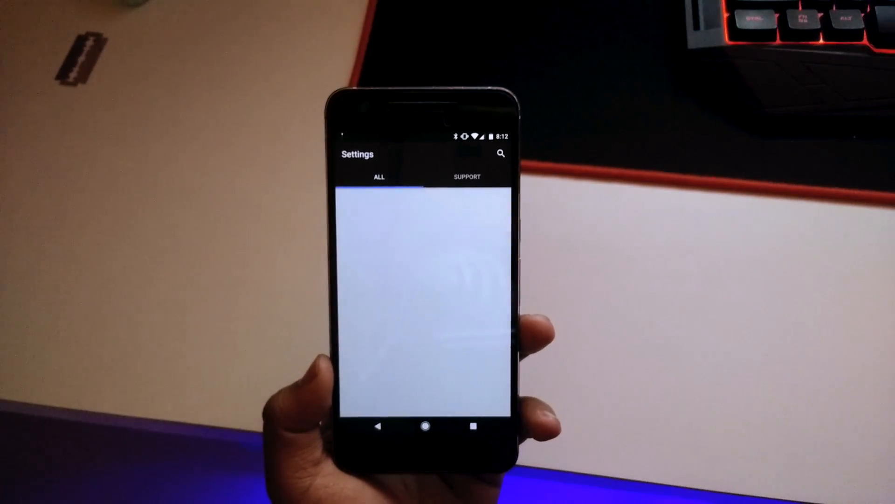
click(467, 176)
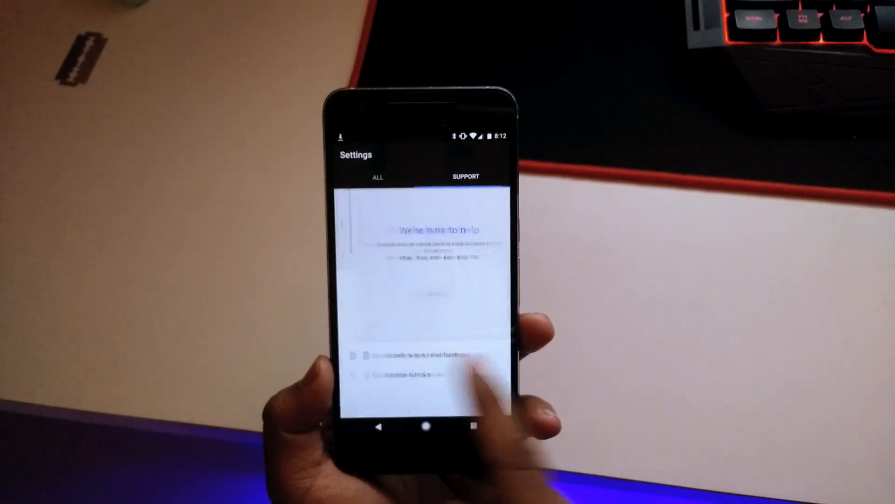
click(378, 176)
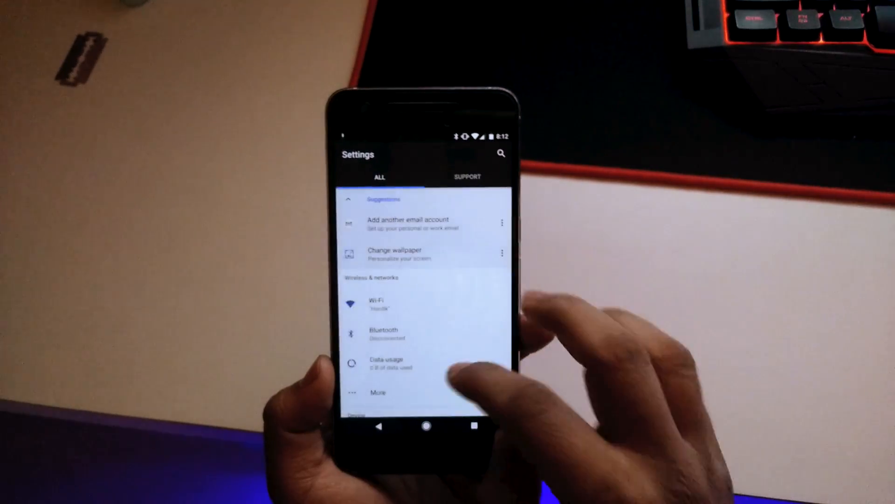
- Scroll the main Settings list down to the Moves gestures entry
scroll(down, 3)
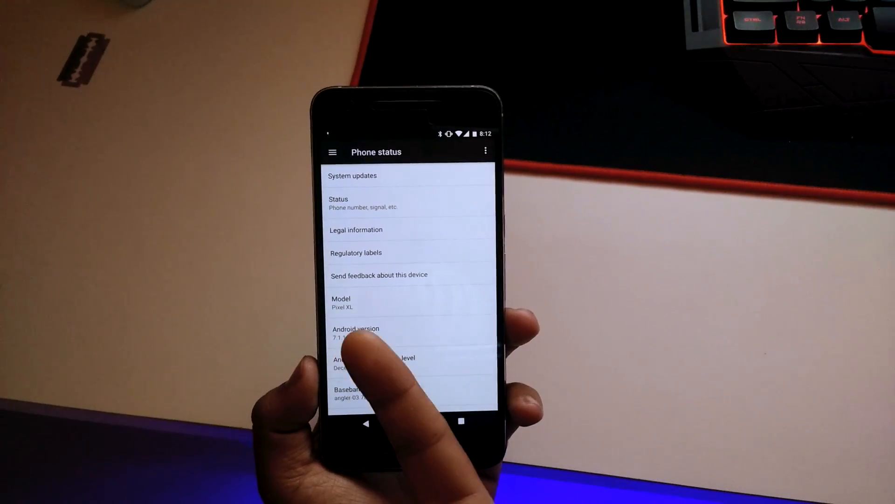
scroll(down, 3)
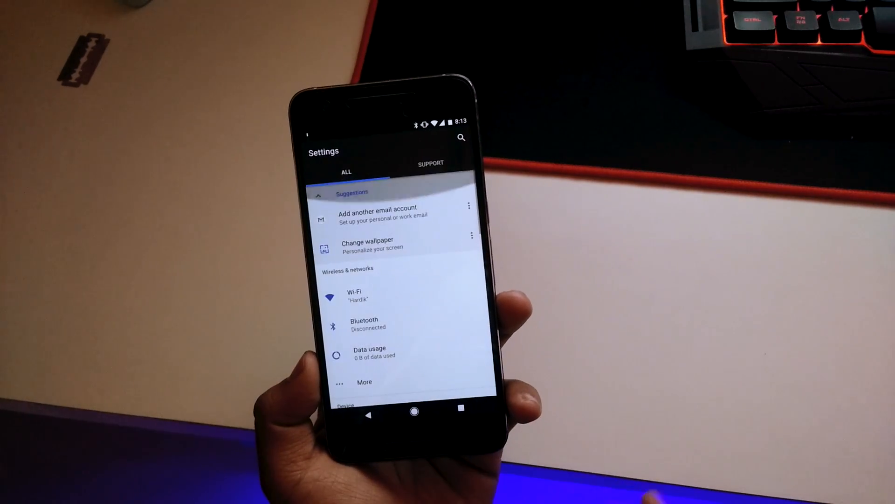
scroll(down, 3)
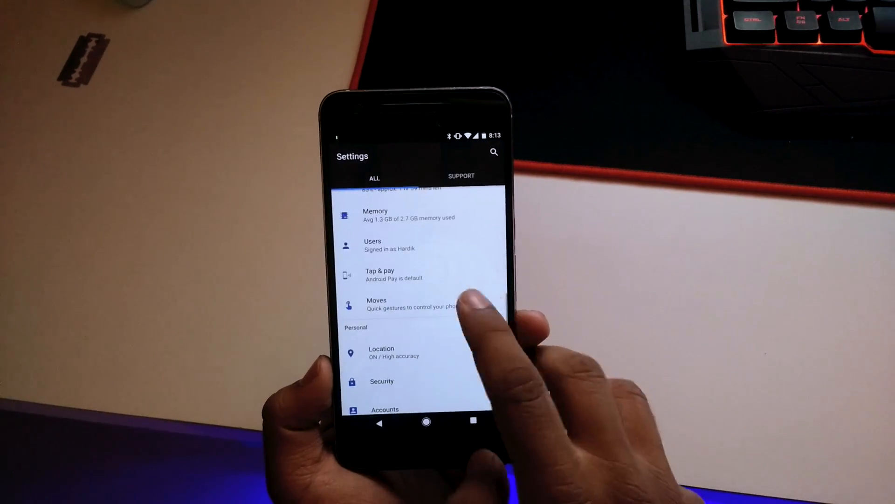
- Review the Moves gesture toggles, then return and scroll to the System section with About phone
click(400, 303)
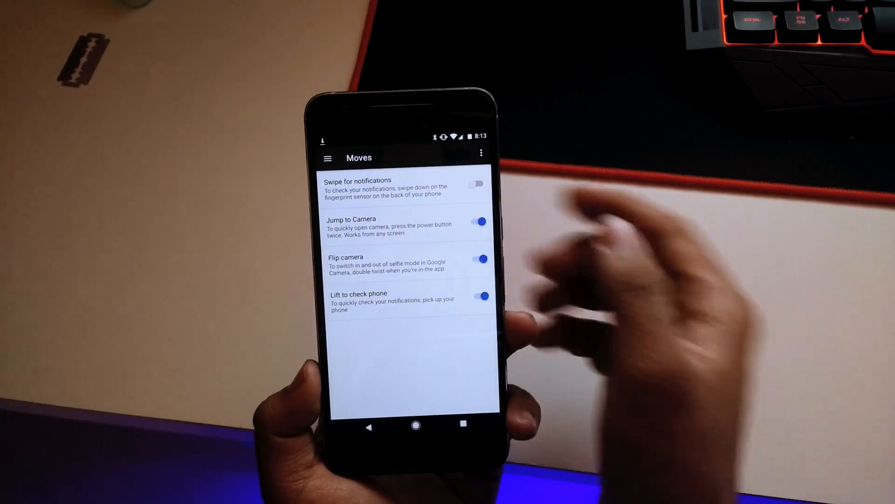
click(478, 183)
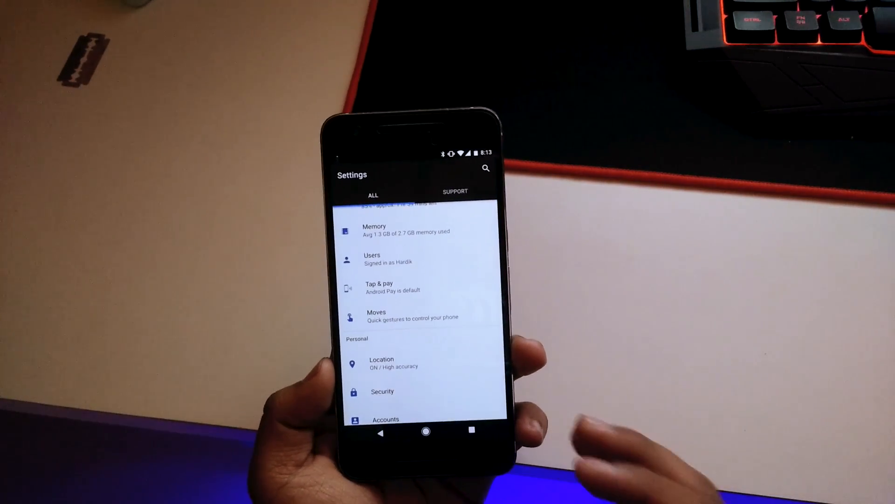
scroll(down, 3)
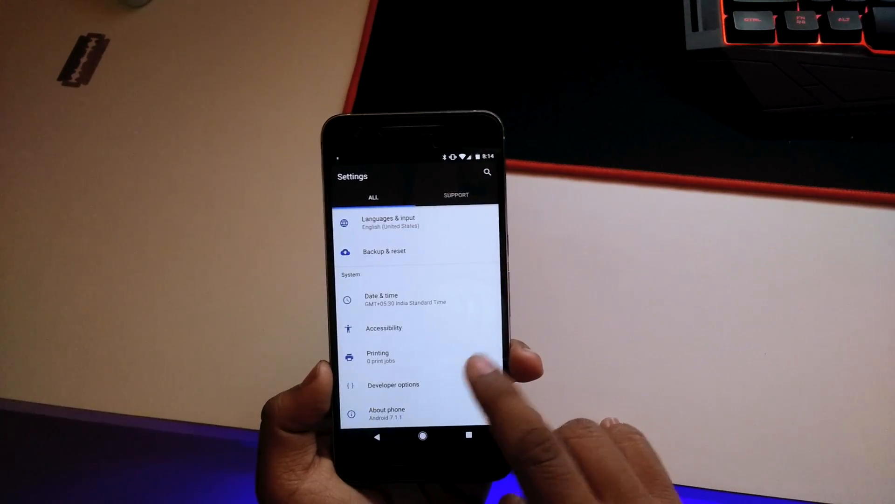
- Enter Developer options past the Allow USB debugging prompt and browse the options list
click(393, 384)
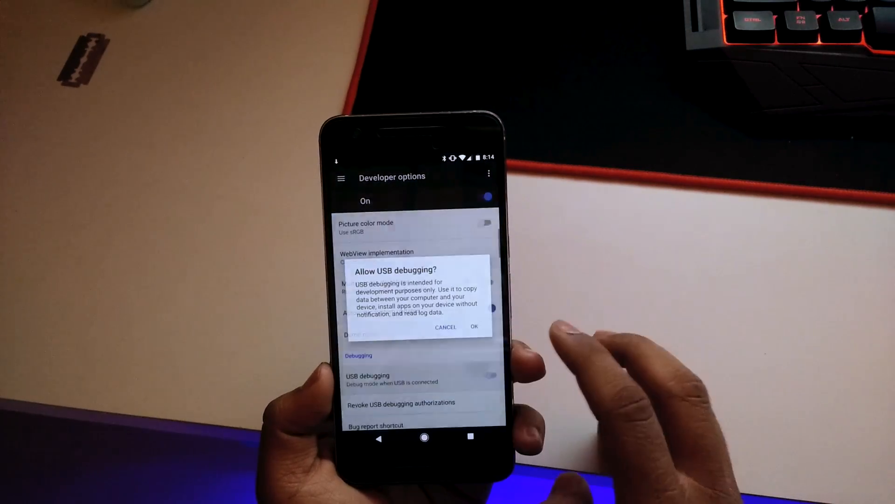
click(474, 327)
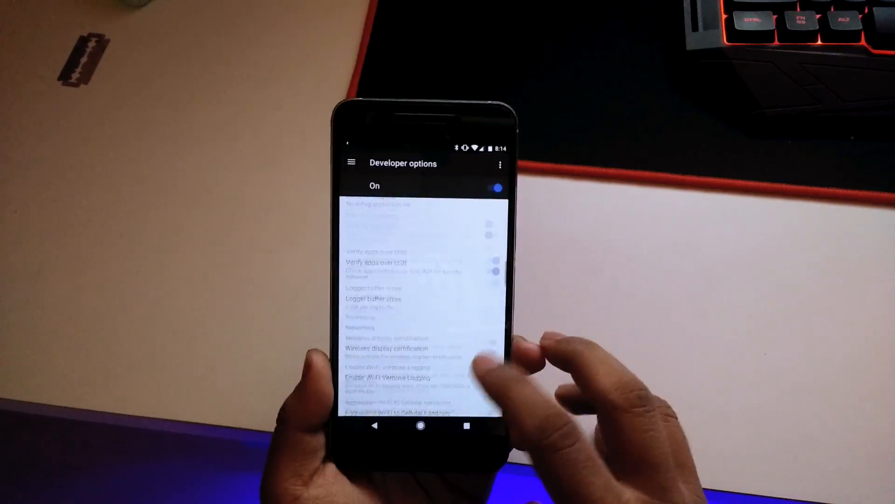
scroll(down, 3)
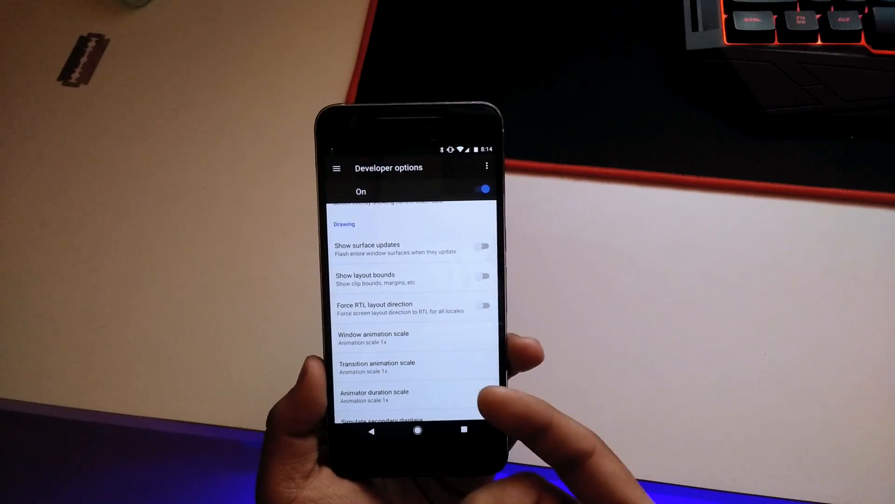
scroll(down, 3)
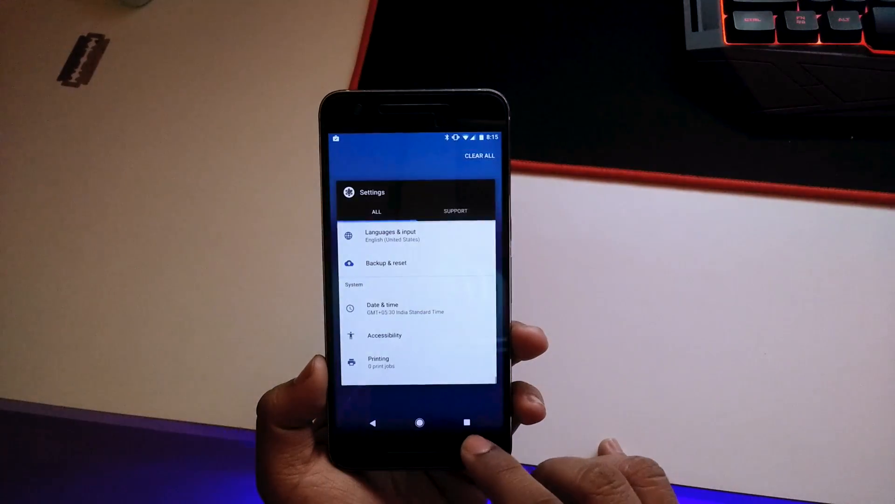
- Leave recents for the home screen and reach the Wallpapers picker
click(419, 423)
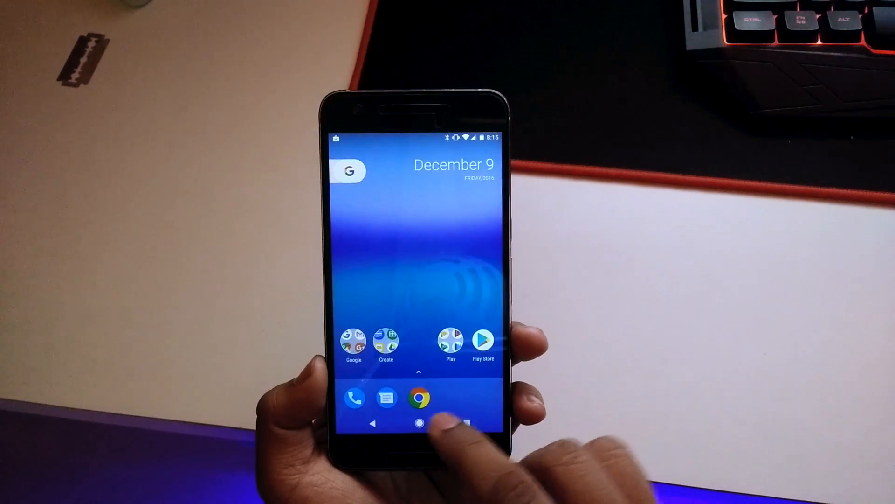
click(355, 398)
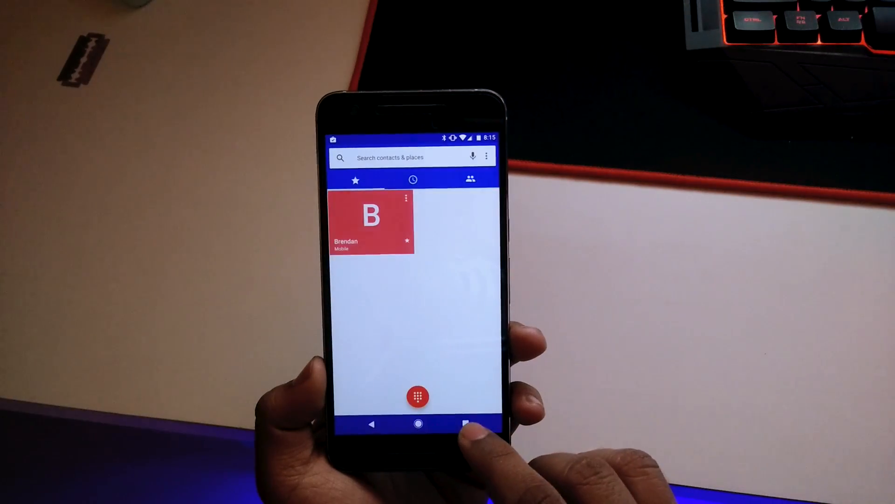
click(466, 425)
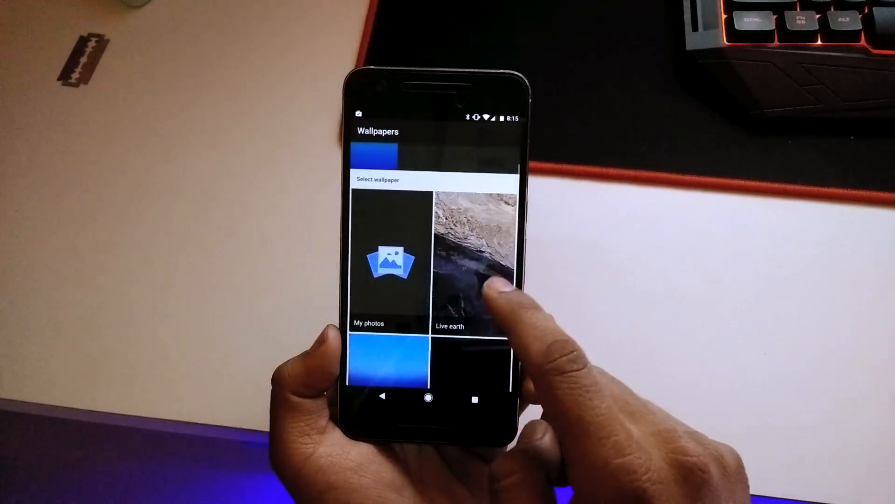
- Preview the Live earth 'Your world, Solar System' wallpaper with location access allowed
click(467, 257)
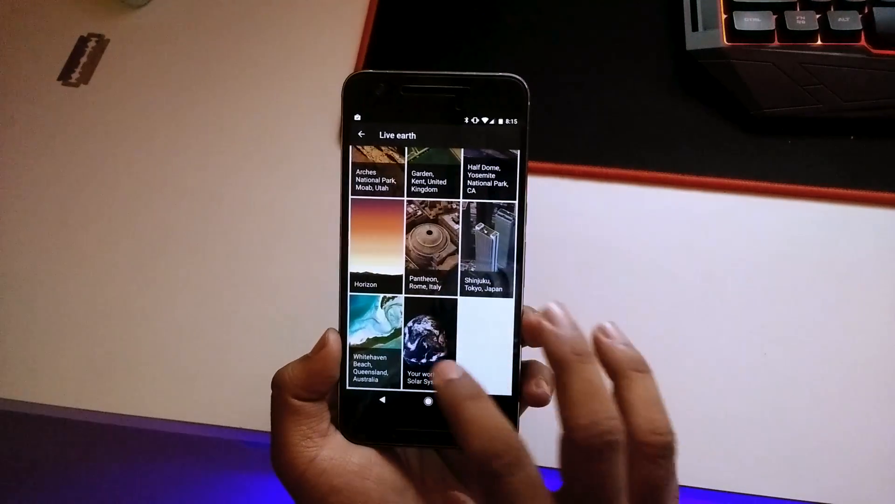
click(425, 343)
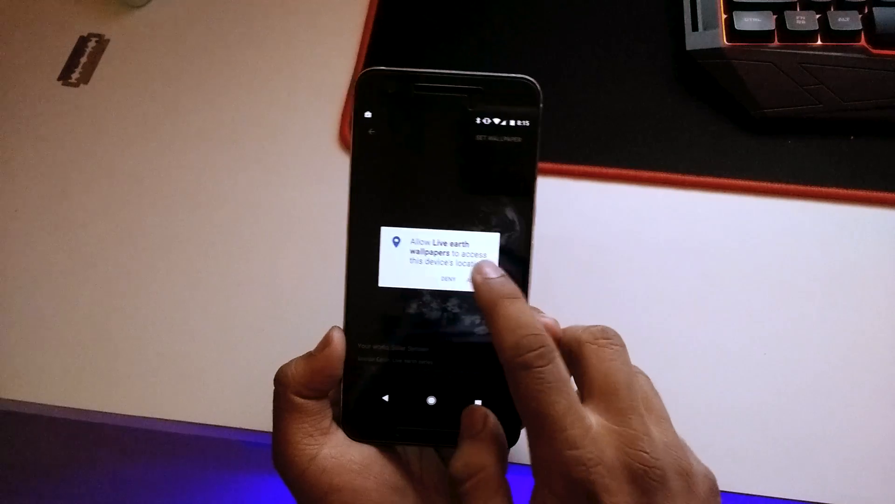
click(471, 281)
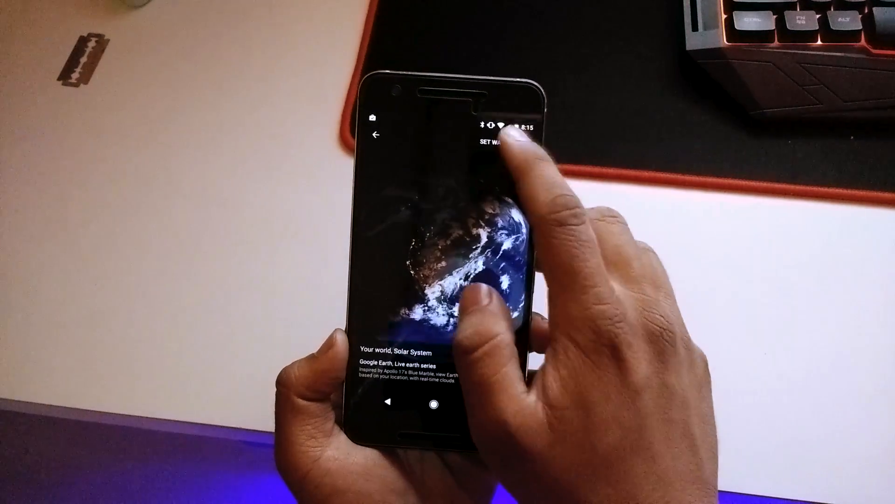
- Apply the Solar System globe wallpaper, browse the round-icon app drawer and return home
click(497, 142)
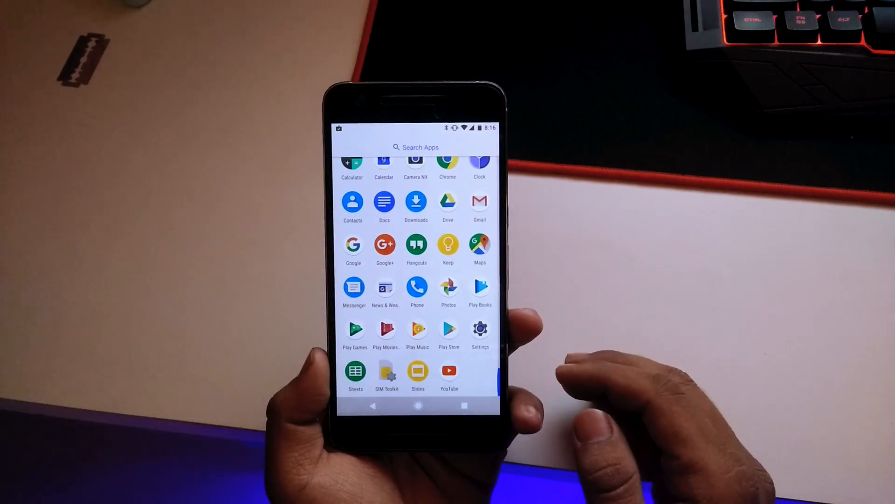
click(480, 331)
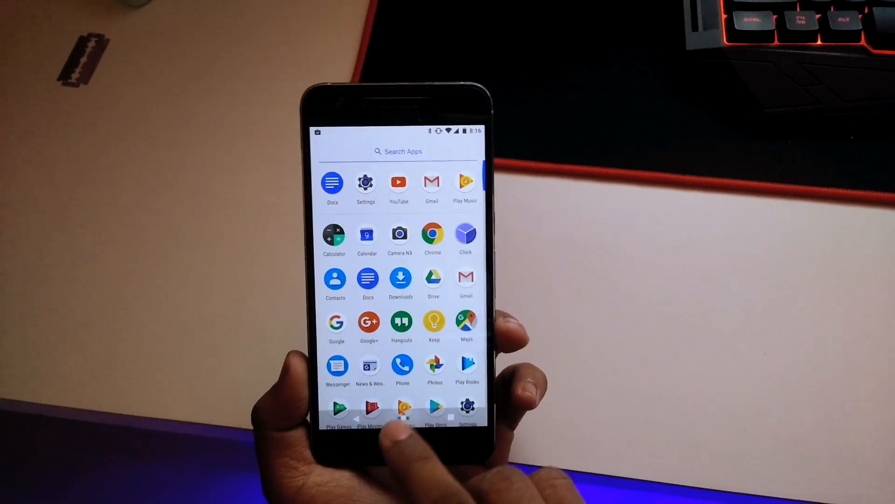
click(398, 420)
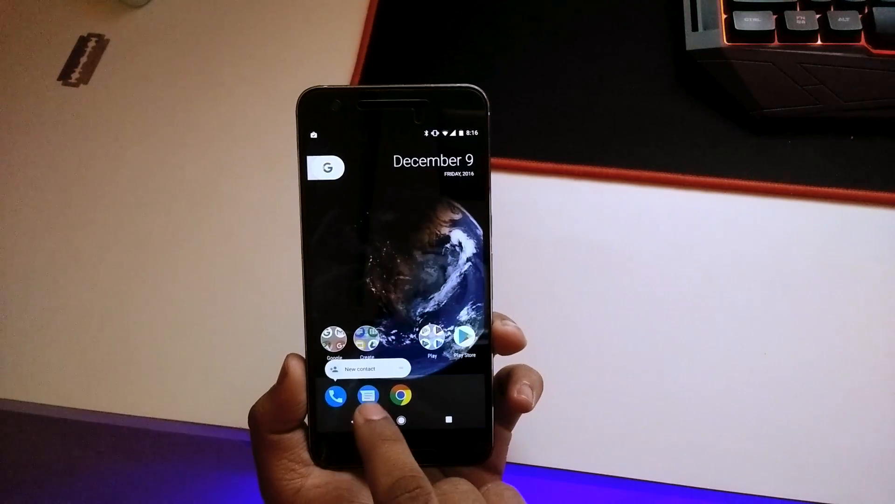
click(368, 395)
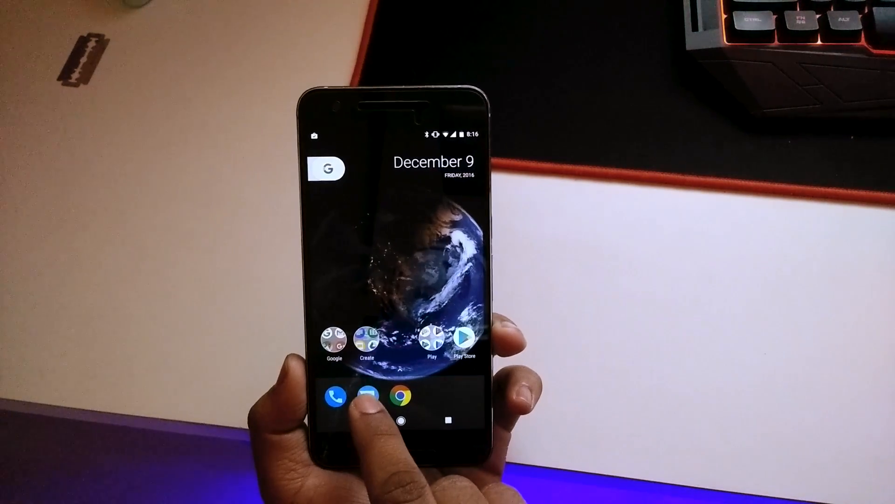